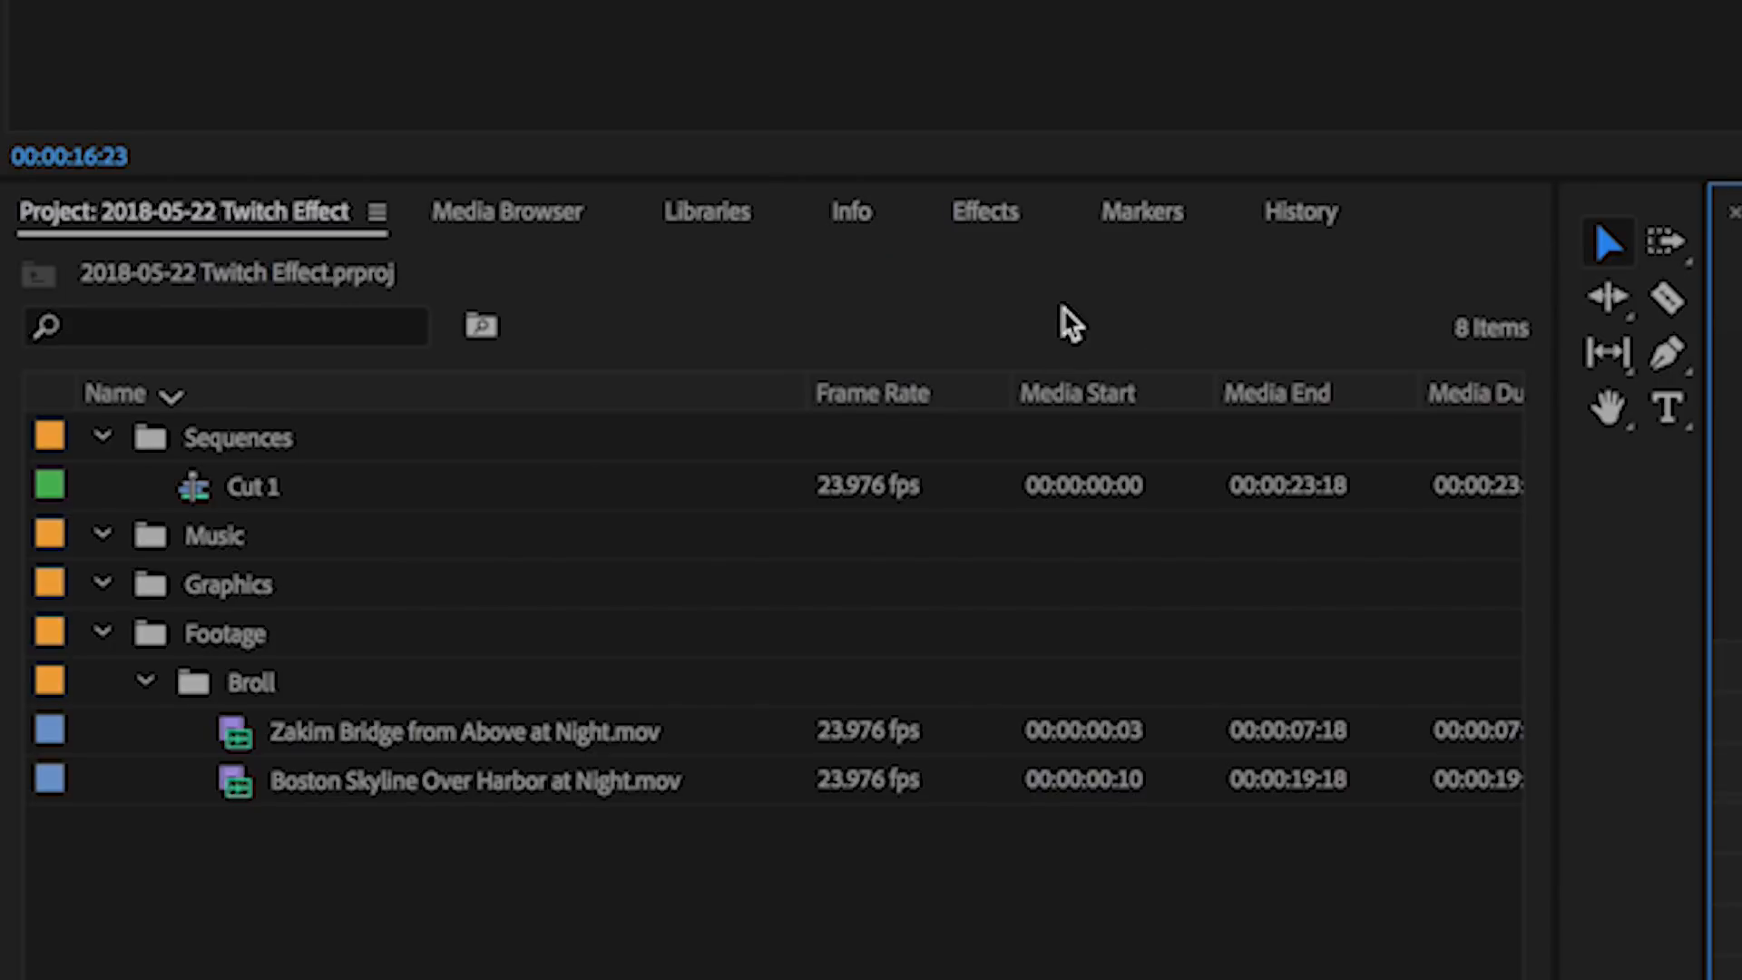
# Search the Effects panel for 'direc' to find the Directional Blur effect
pyautogui.click(984, 211)
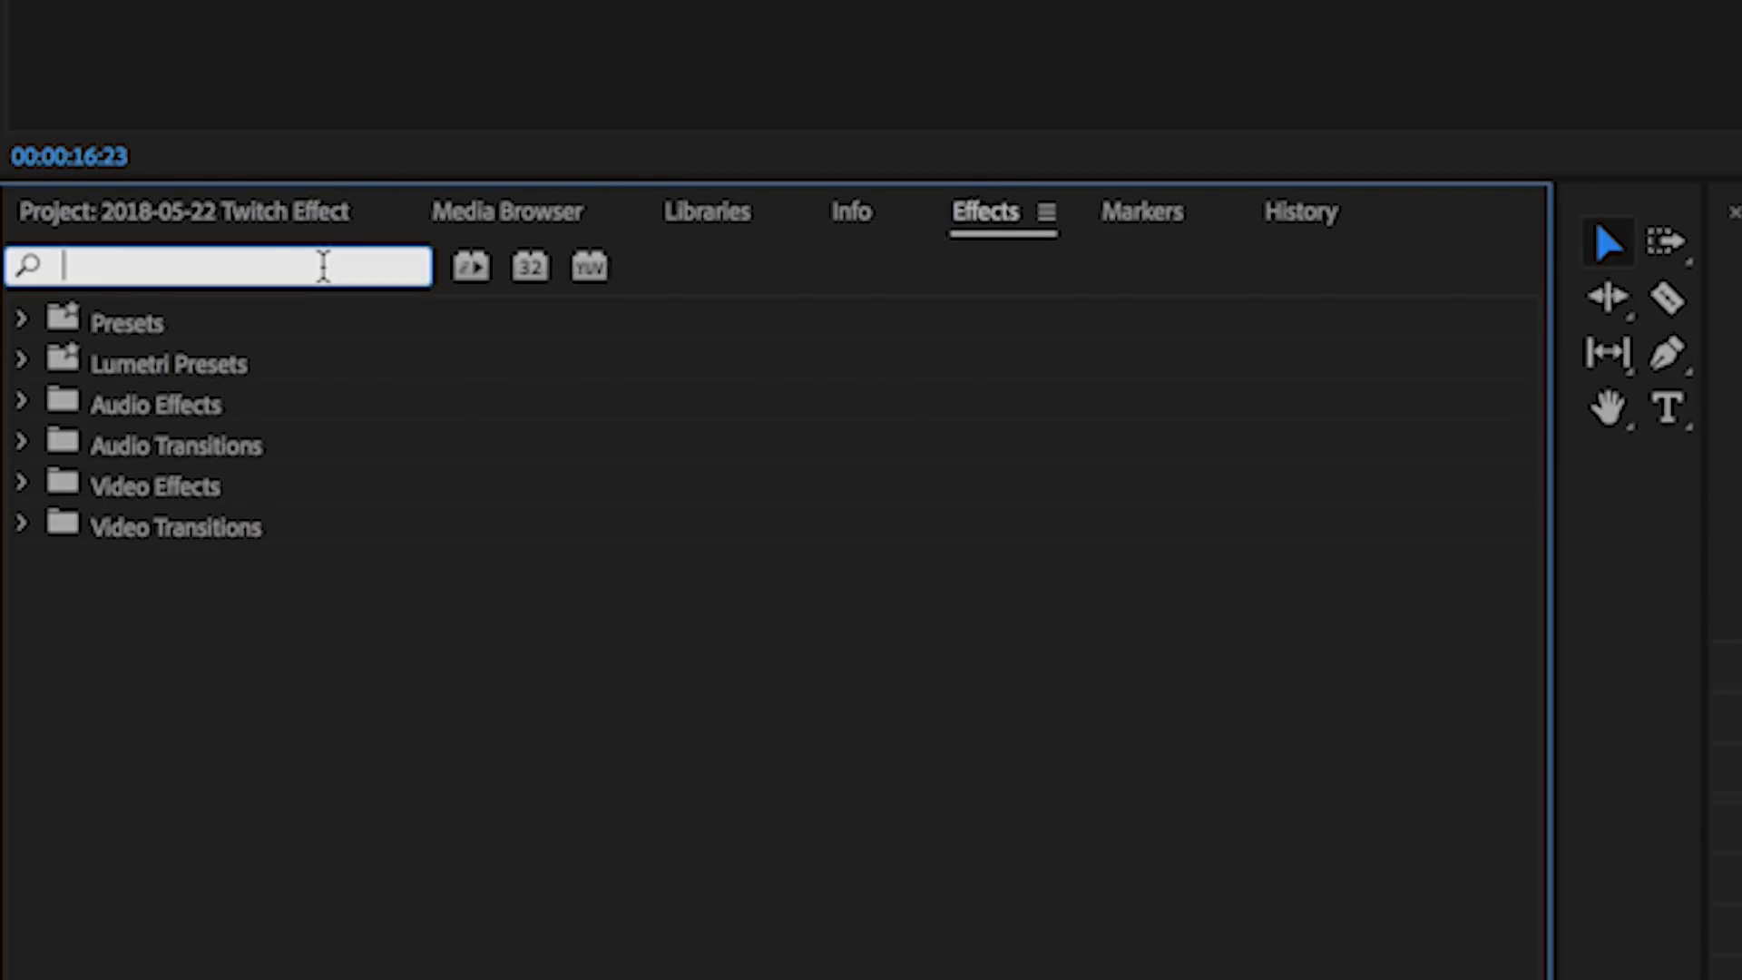
pyautogui.write('direc')
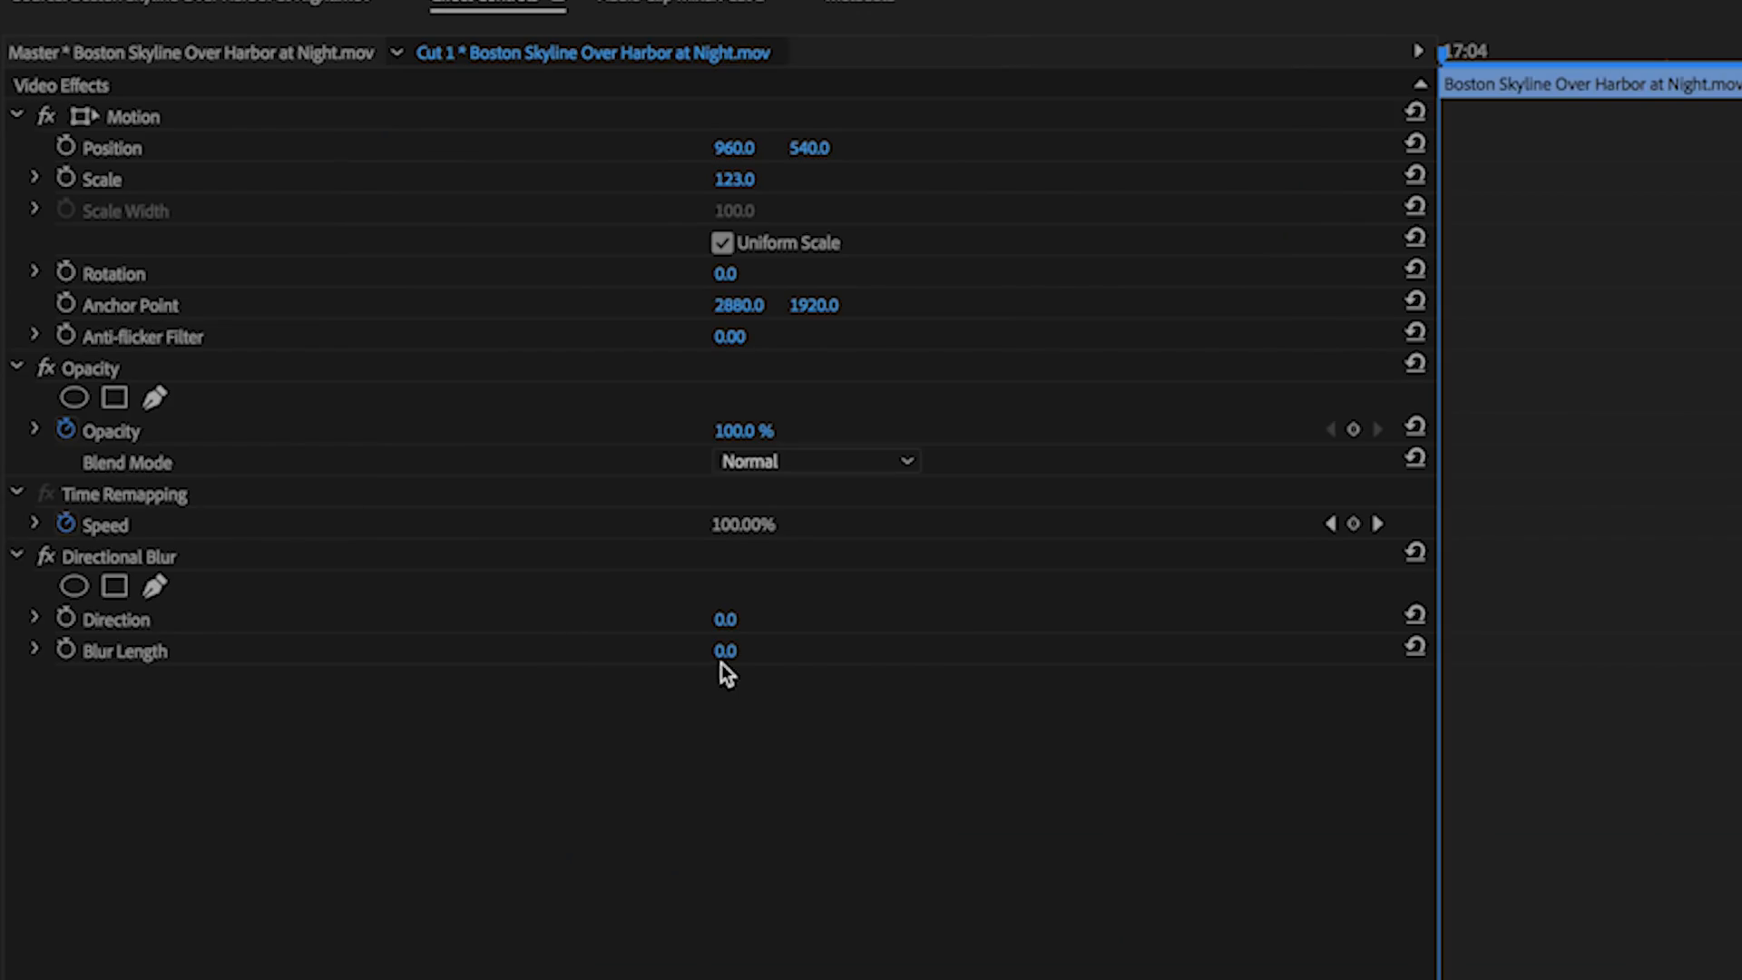
# Make the Directional Blur's Blur Length value (0.0) editable on the Boston Skyline clip
pyautogui.click(724, 649)
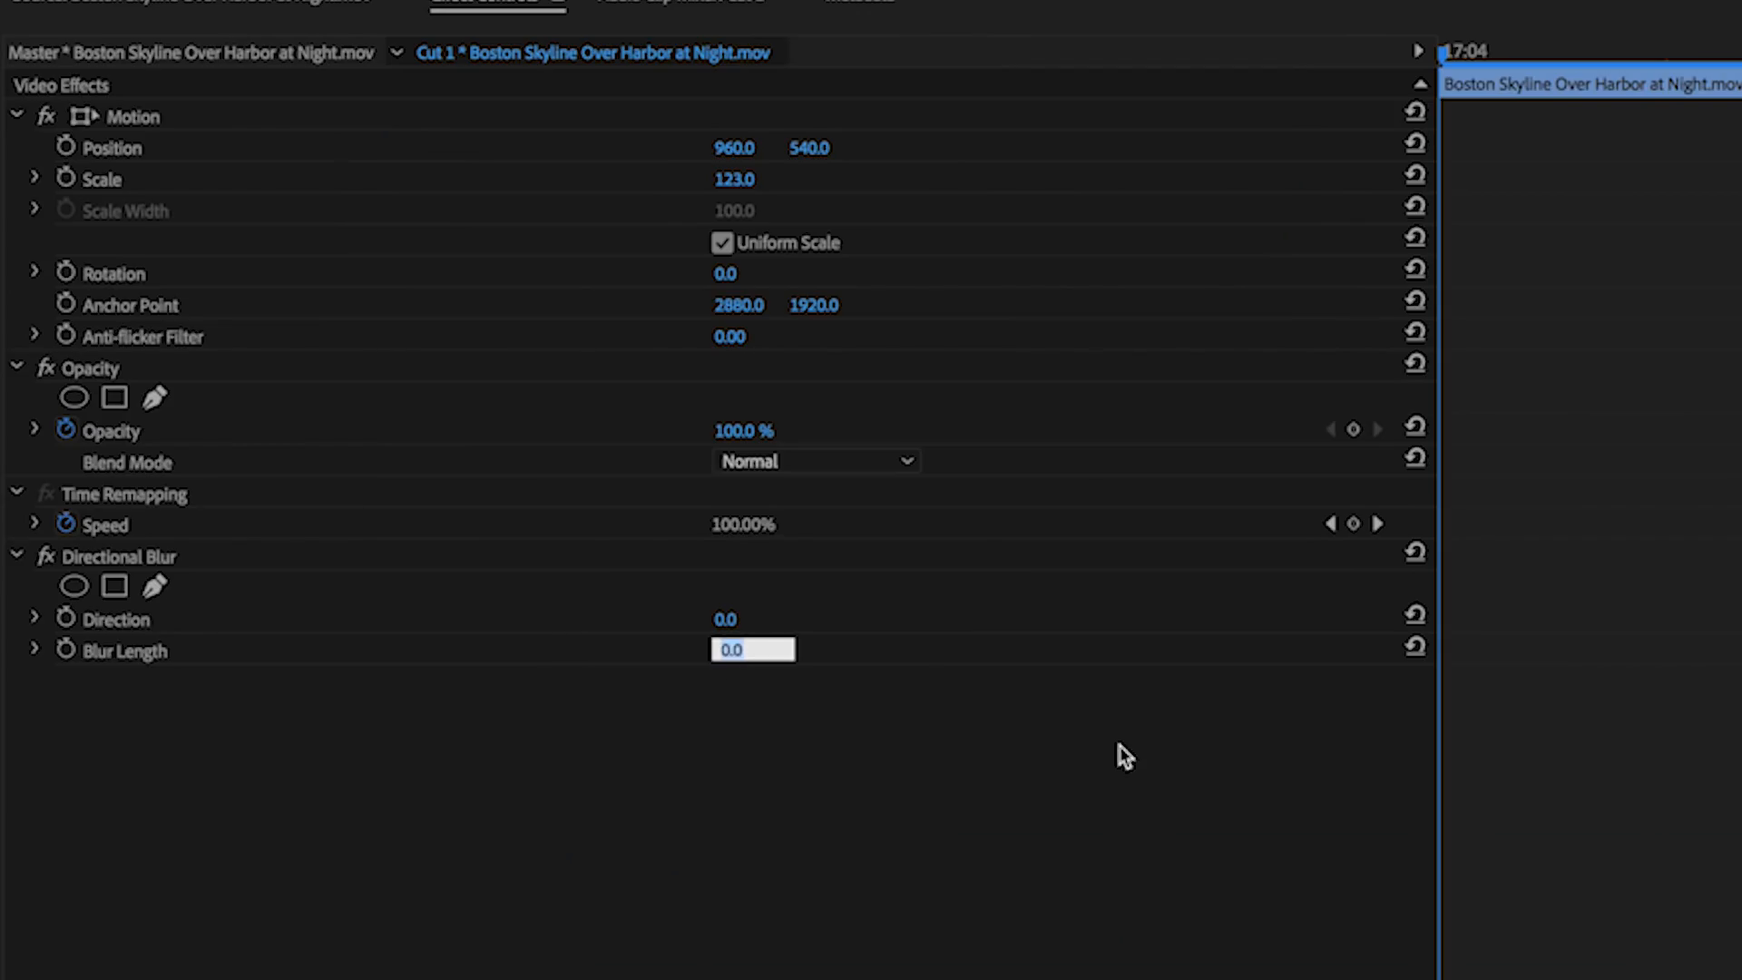